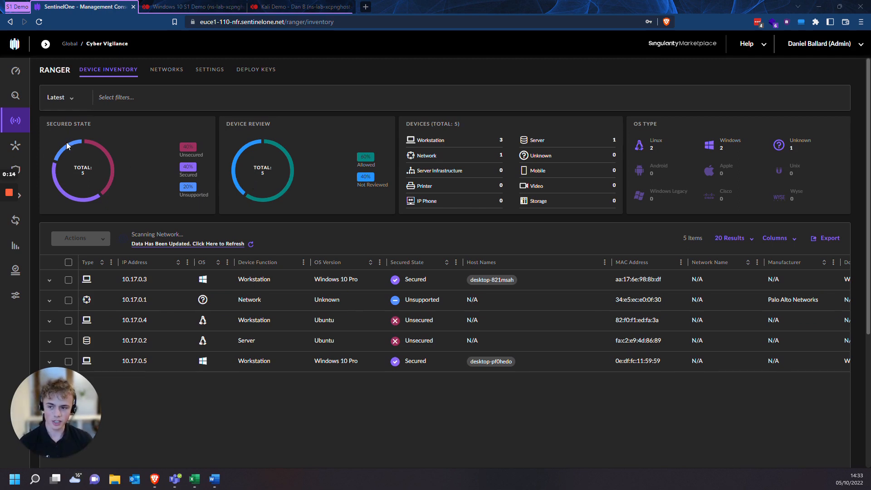
mouse_move(138, 353)
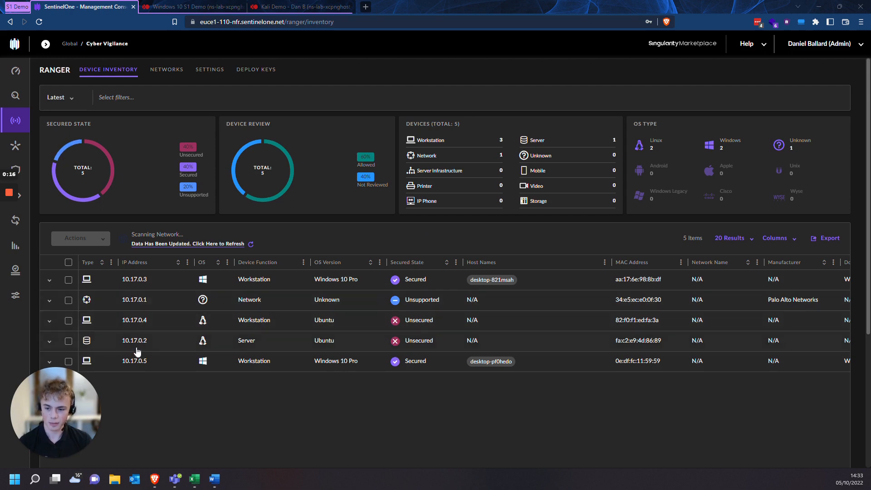
mouse_move(157, 375)
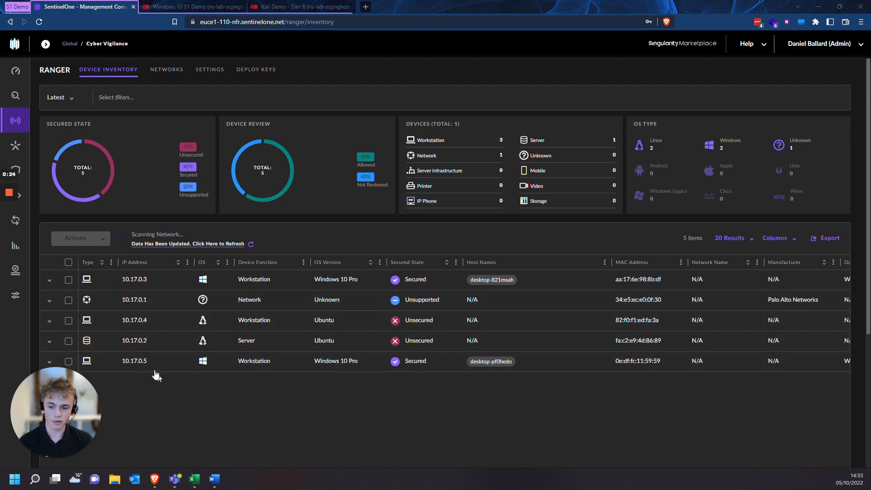
mouse_move(162, 330)
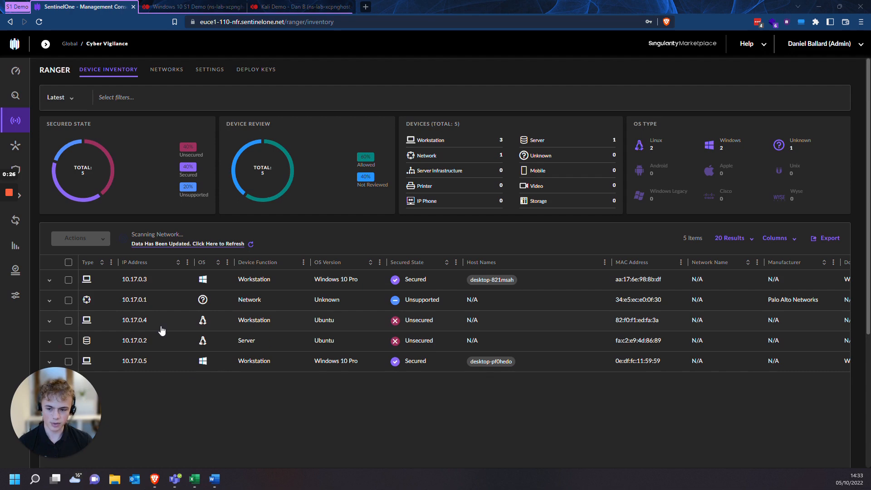
mouse_move(216, 387)
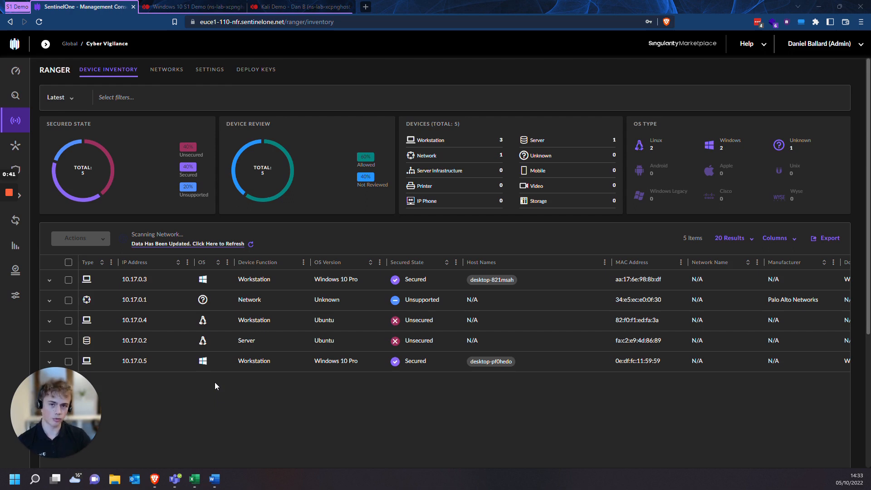
Step: Check the Windows 10 VM's ping replies from 10.17.0.4 and the Kali console, then return to Ranger
left_click(192, 6)
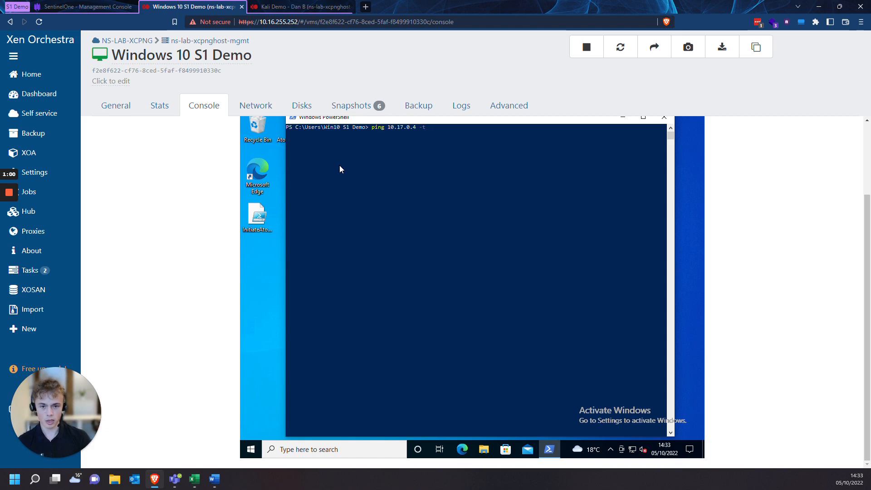
left_click(300, 6)
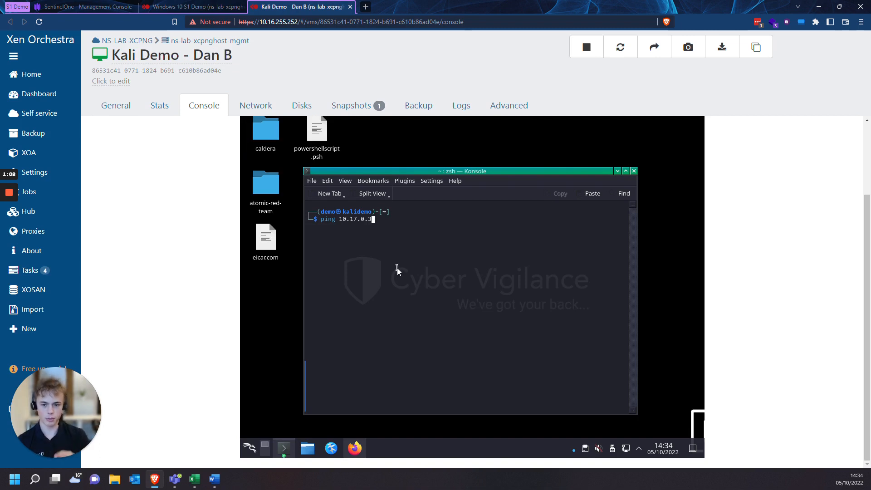
left_click(192, 6)
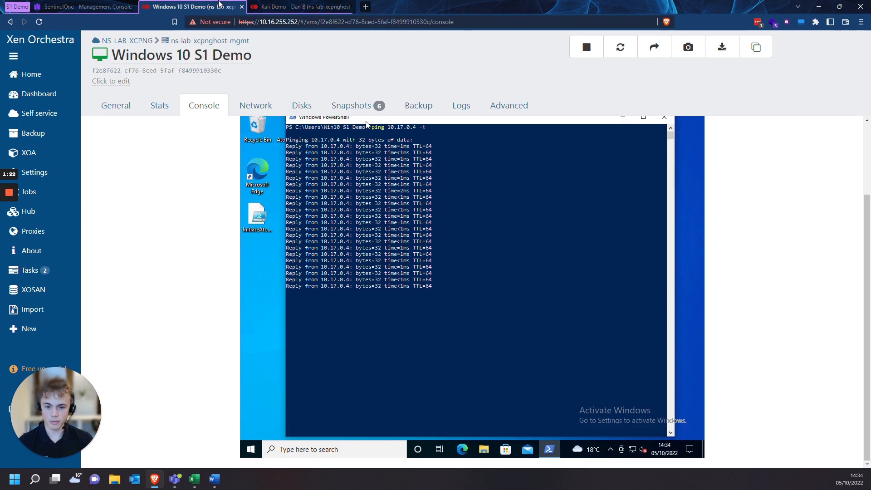
left_click(83, 6)
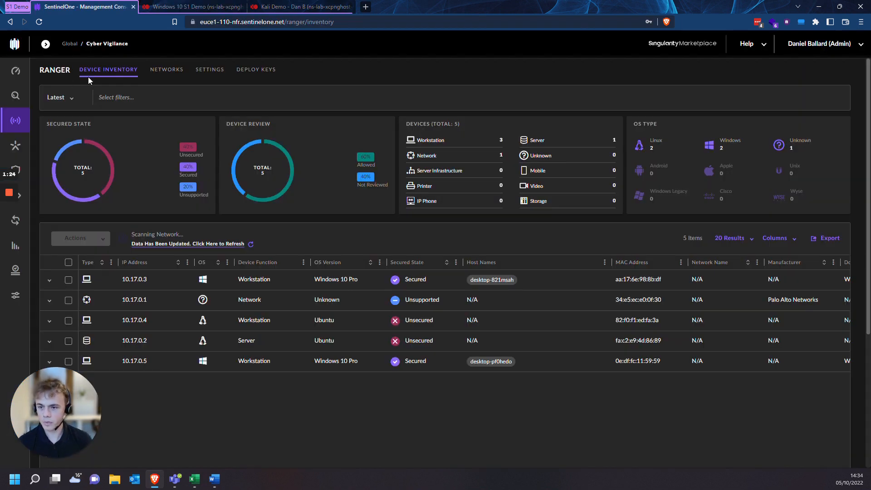
mouse_move(88, 102)
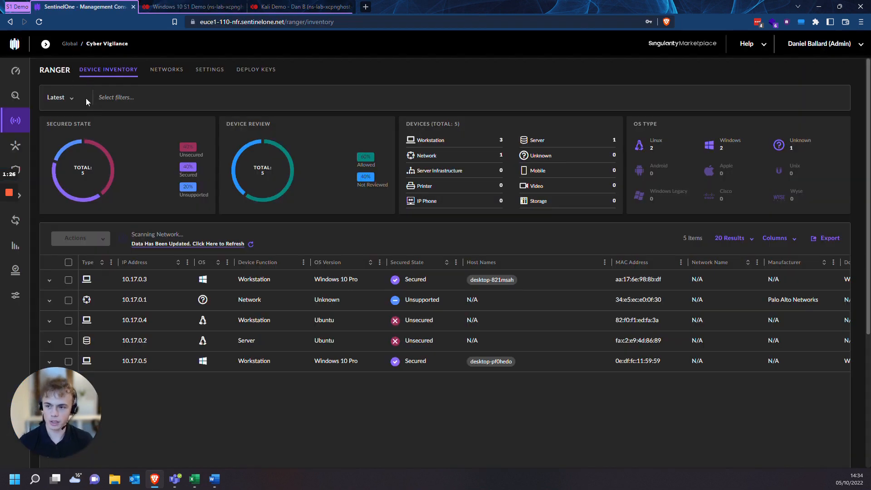
mouse_move(213, 101)
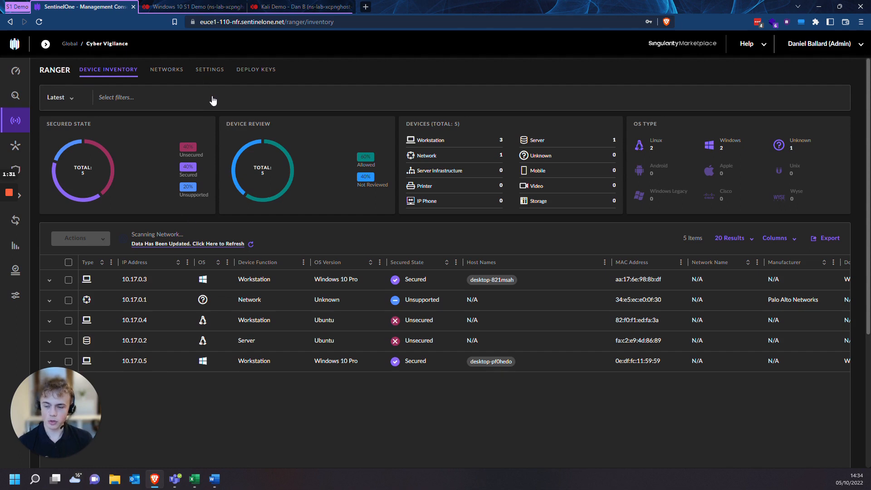
Step: View the Ranger General Settings page with scan settings and active scan configuration
left_click(210, 69)
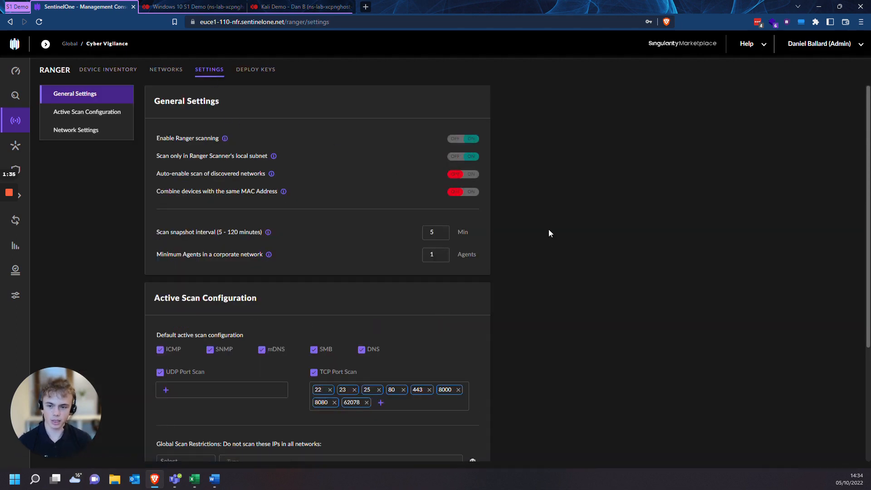
mouse_move(367, 209)
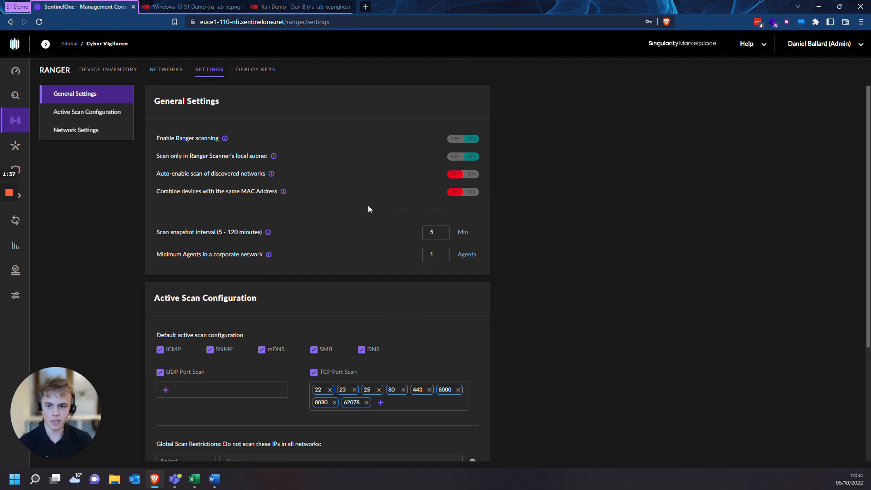
mouse_move(266, 155)
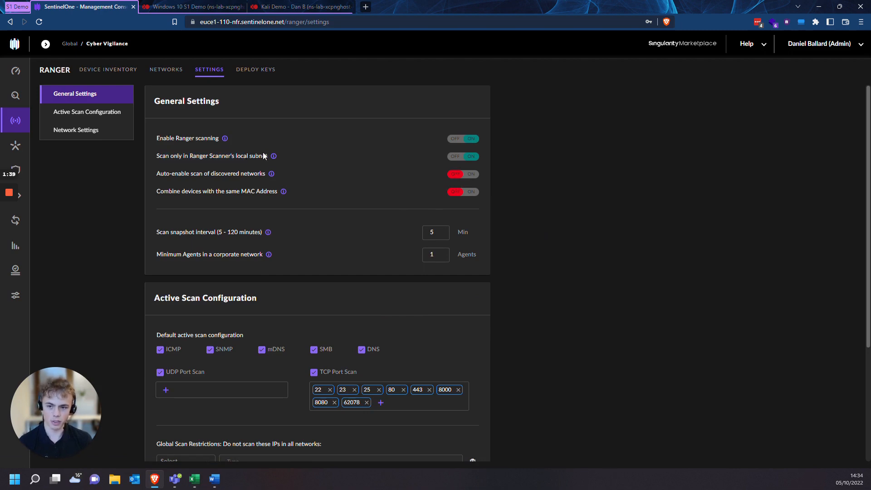
mouse_move(451, 165)
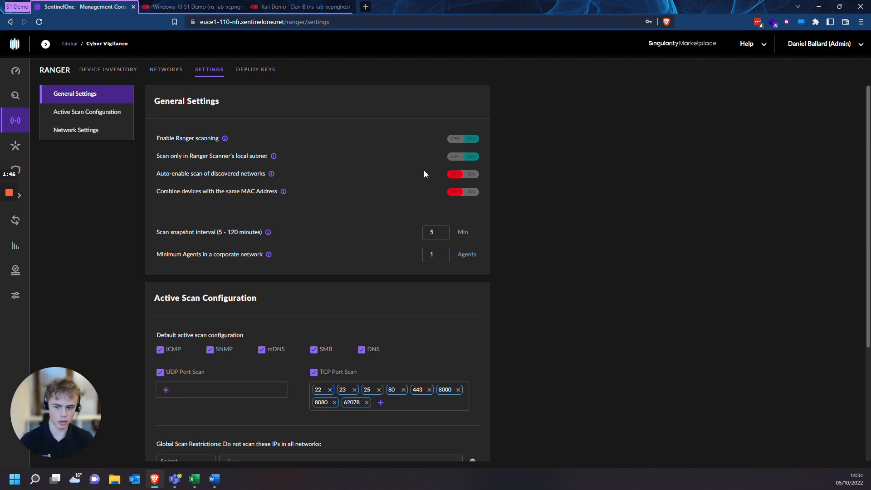
mouse_move(108, 70)
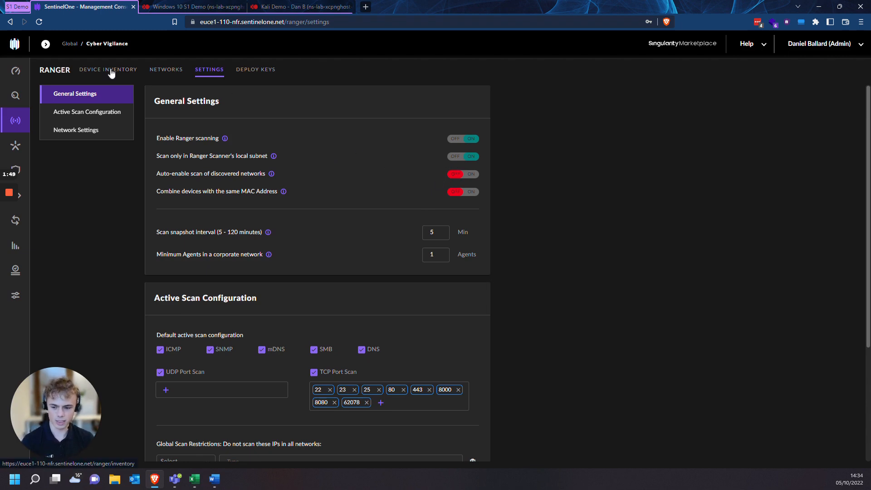
mouse_move(293, 111)
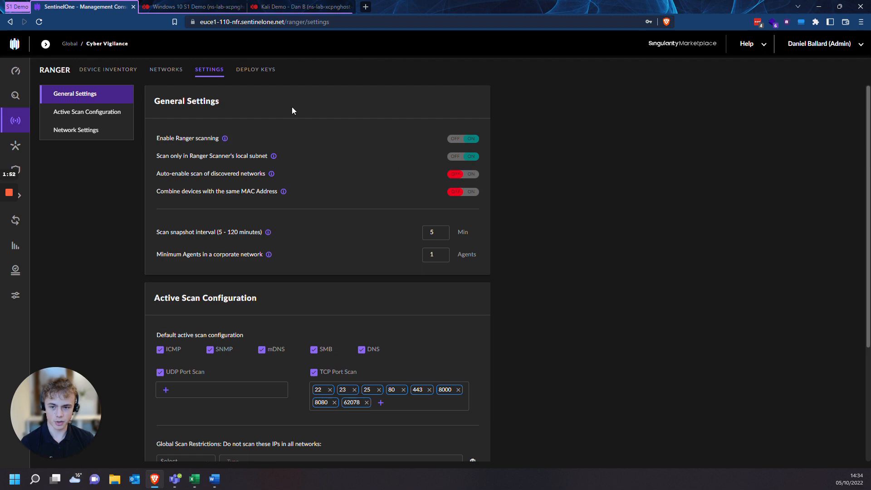
Step: Show the Actions menu for the unsecured Ubuntu workstation 10.17.0.4 in the device inventory
left_click(108, 70)
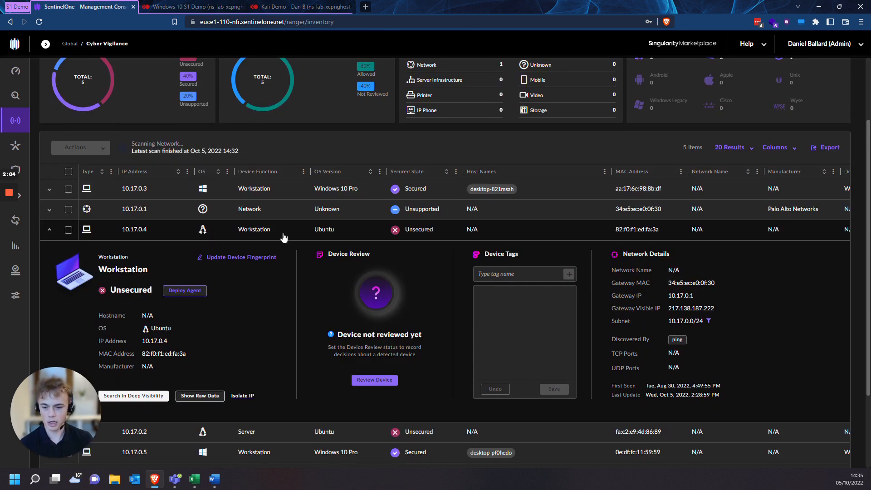
mouse_move(203, 238)
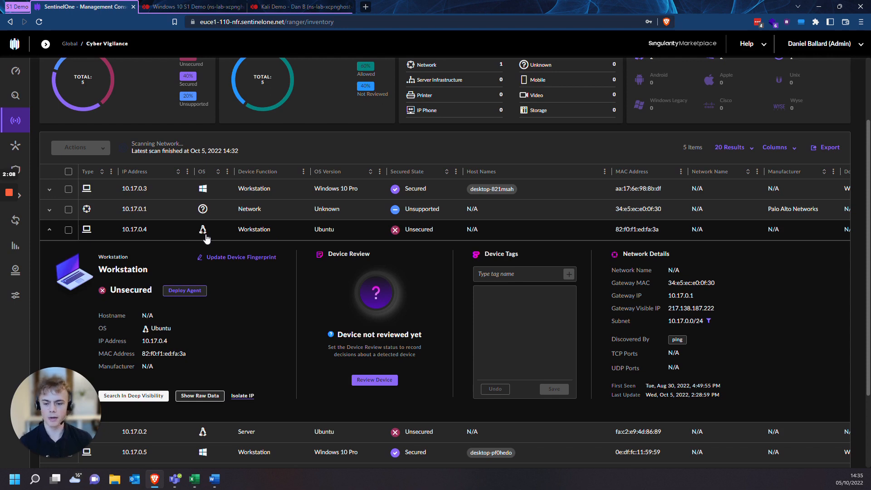
left_click(68, 229)
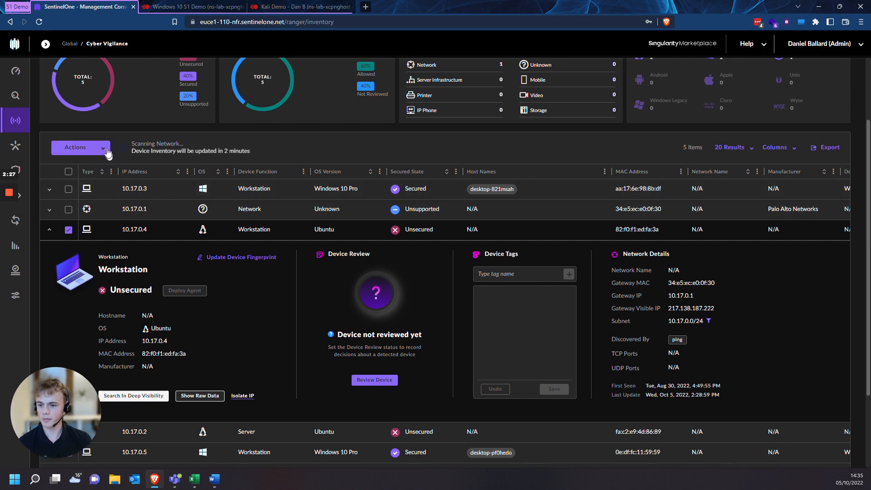
left_click(80, 147)
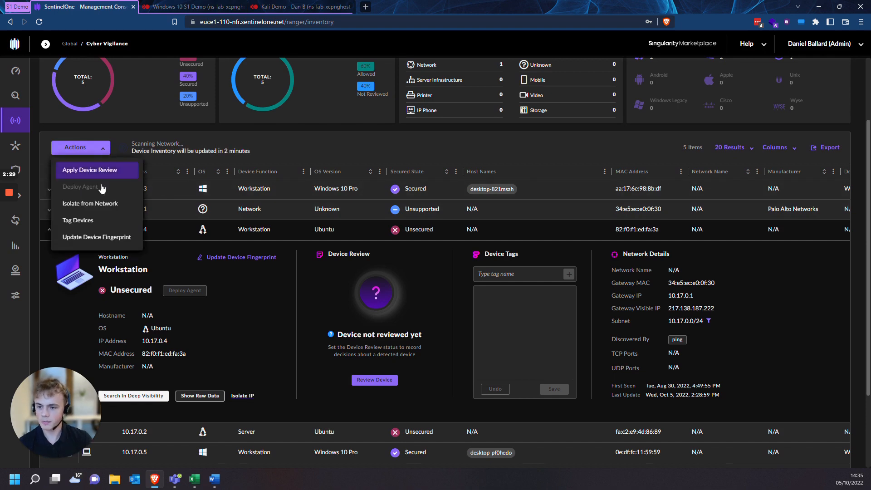
Step: Isolate the device with a Block rule 'Block Rogue Device', tagged Ranger Isolation Rule, described 'Kali Linux Machine'
left_click(90, 204)
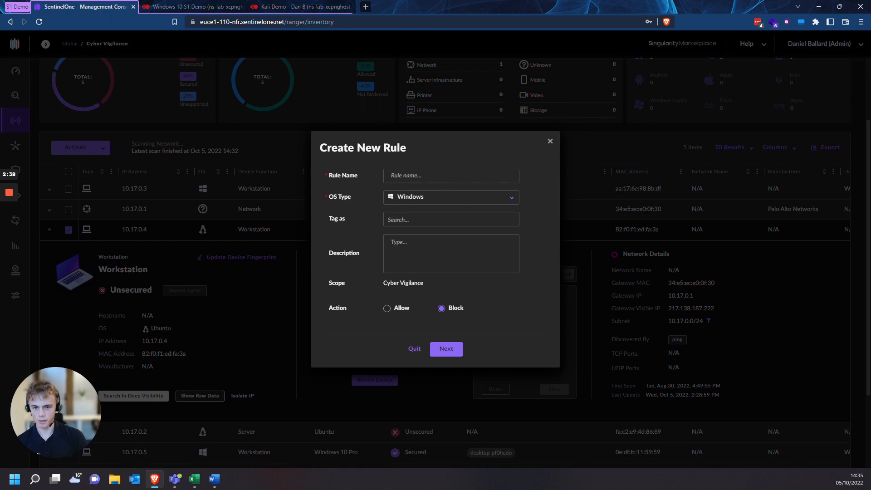
type("Bloc")
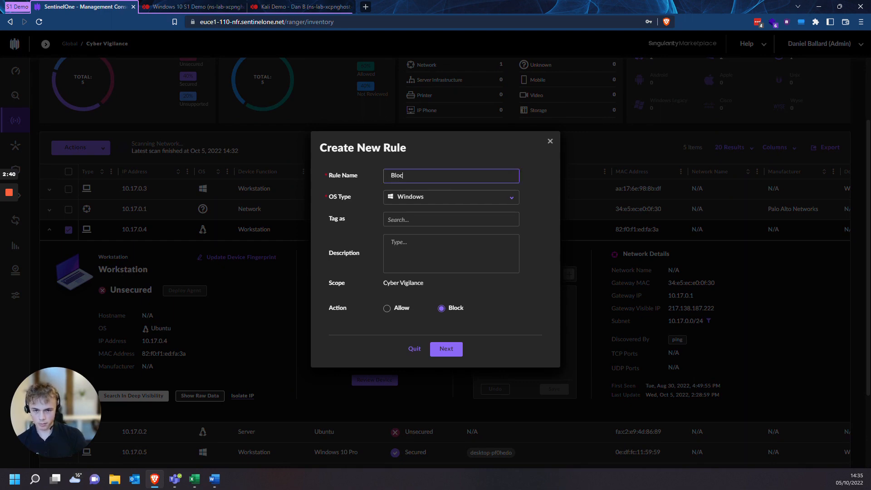
type("k Rogue Device")
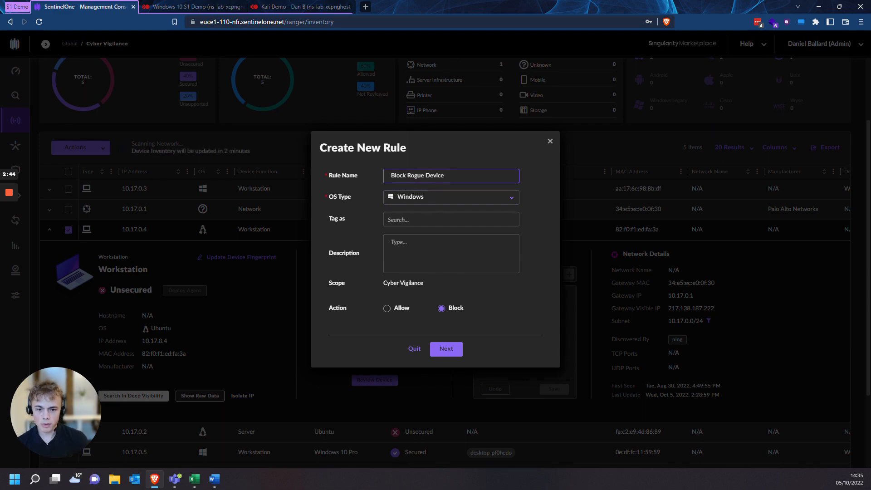
left_click(451, 219)
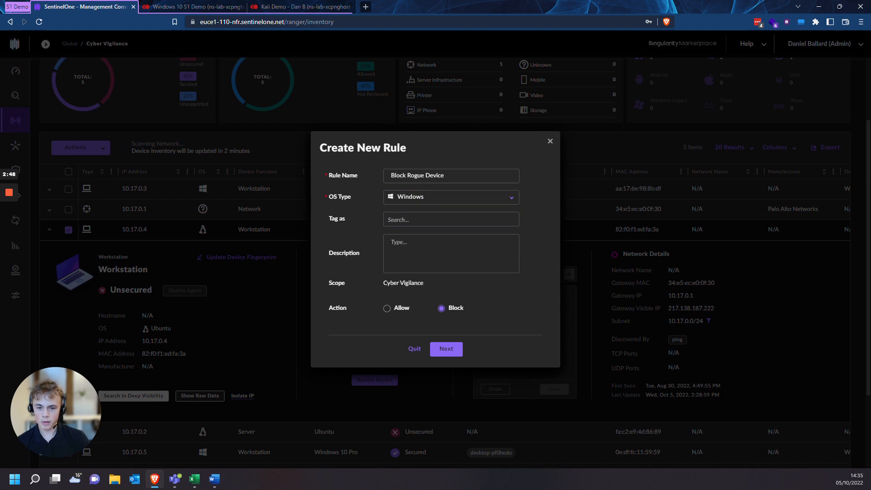
left_click(451, 219)
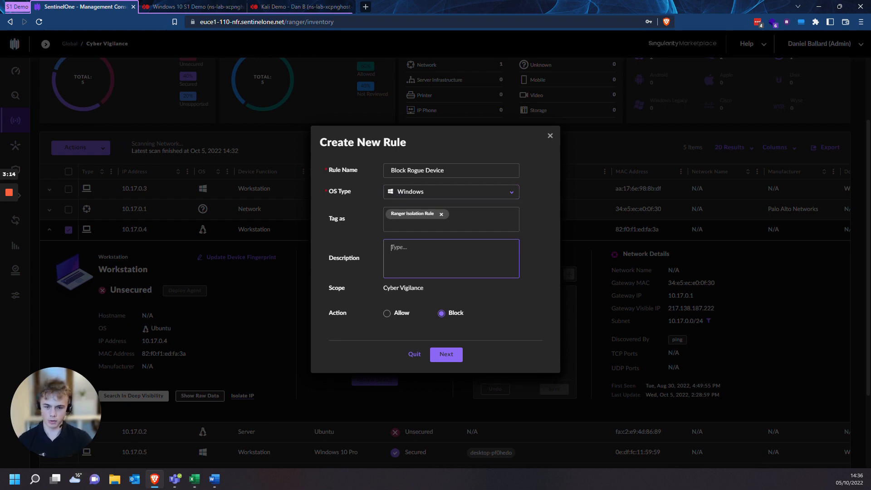
type("Kali Linux M")
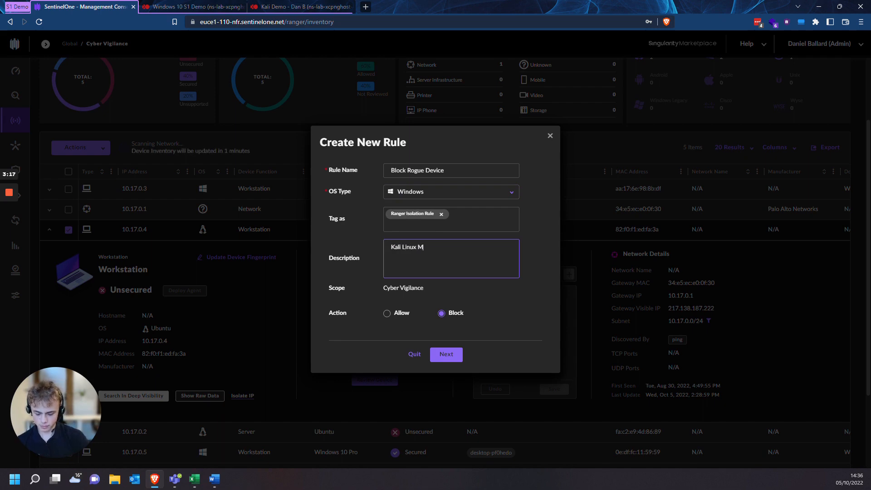
type("achine")
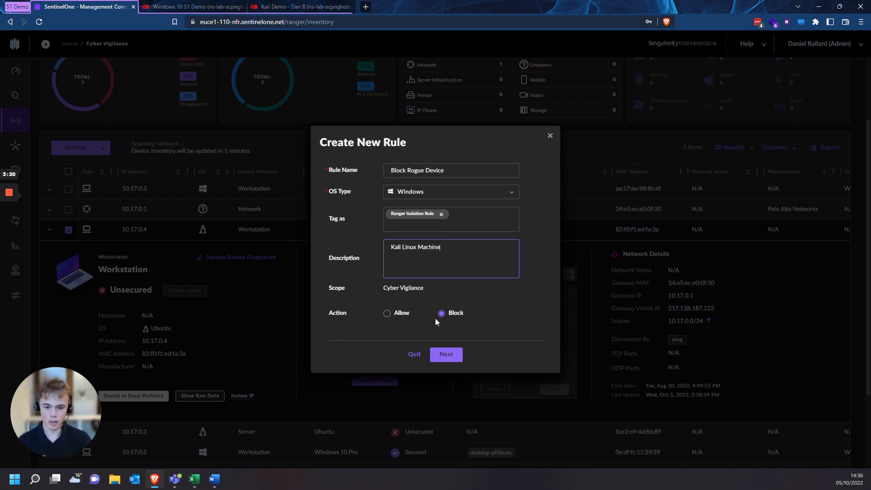
Step: Save the Block Rogue Device rule with 'Enable rule immediately after saving' ticked
left_click(445, 355)
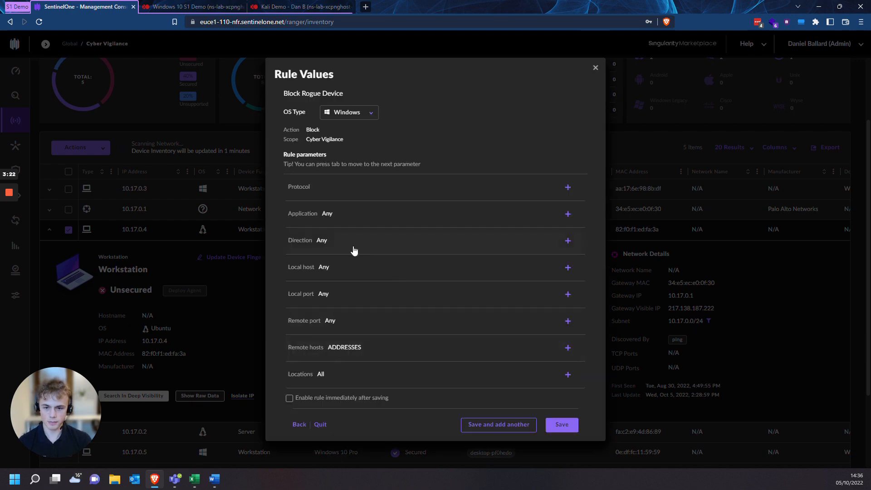
mouse_move(316, 321)
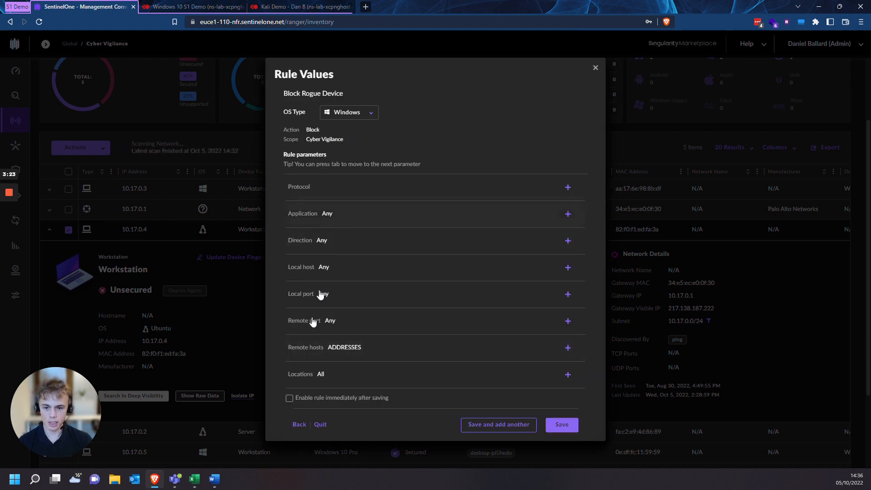
mouse_move(349, 248)
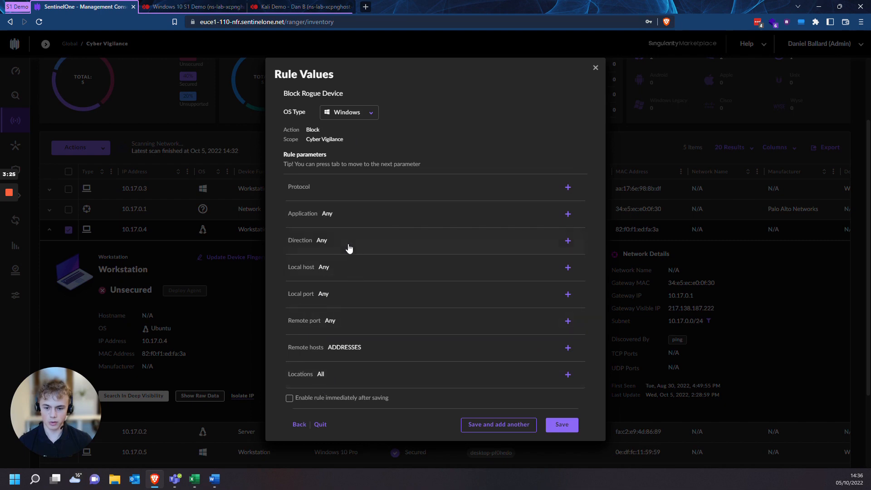
left_click(289, 398)
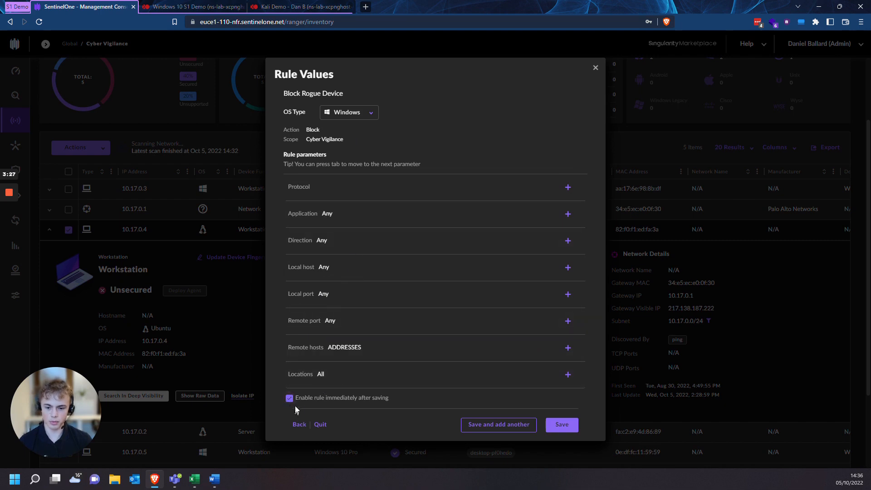
mouse_move(336, 408)
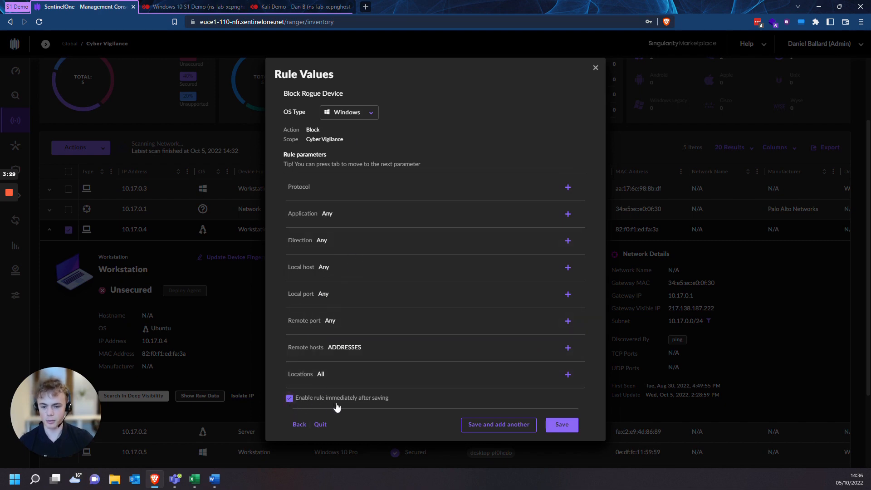
left_click(560, 425)
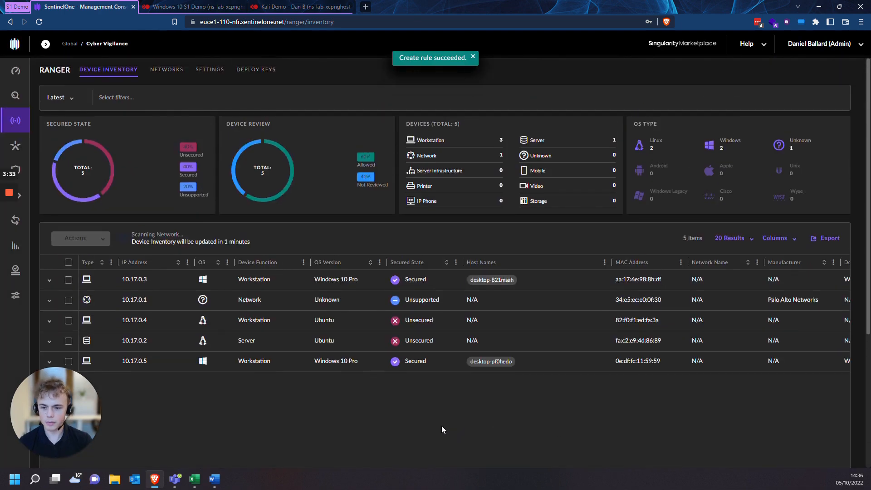
mouse_move(371, 368)
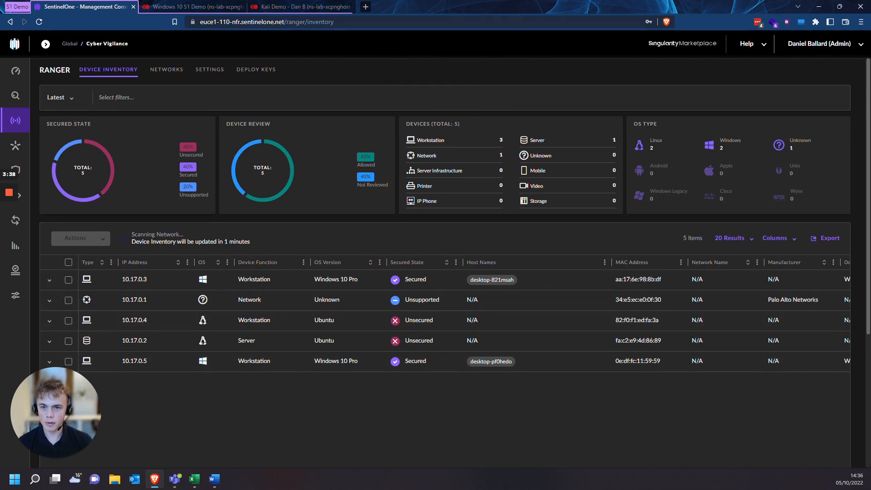
Step: Confirm the Windows 10 VM's pings to 10.17.0.4 return General failure and Kali's ping has stopped
left_click(300, 6)
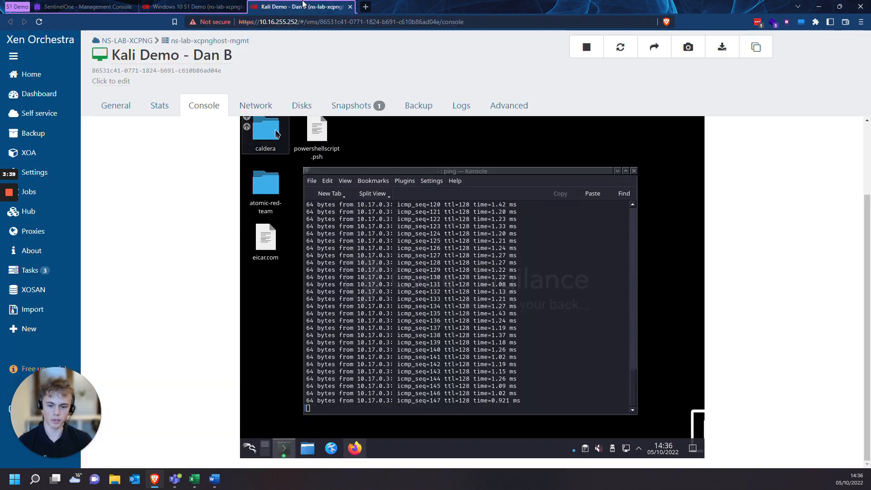
left_click(192, 6)
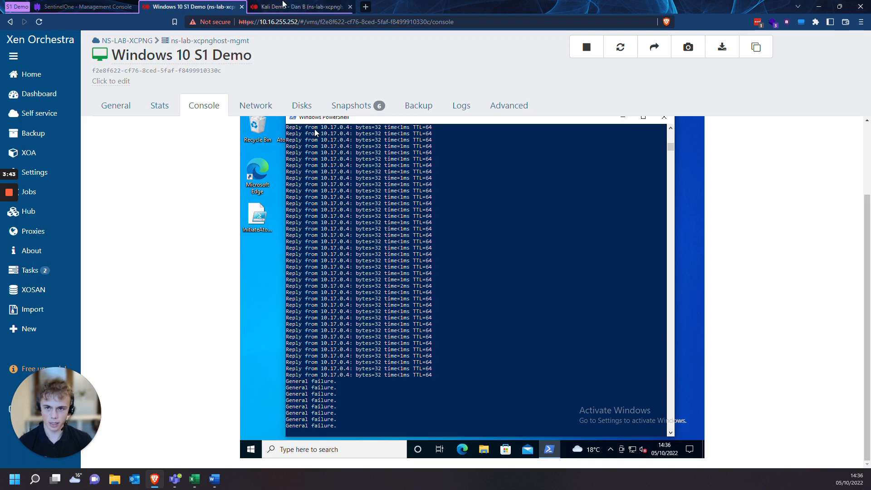
left_click(298, 7)
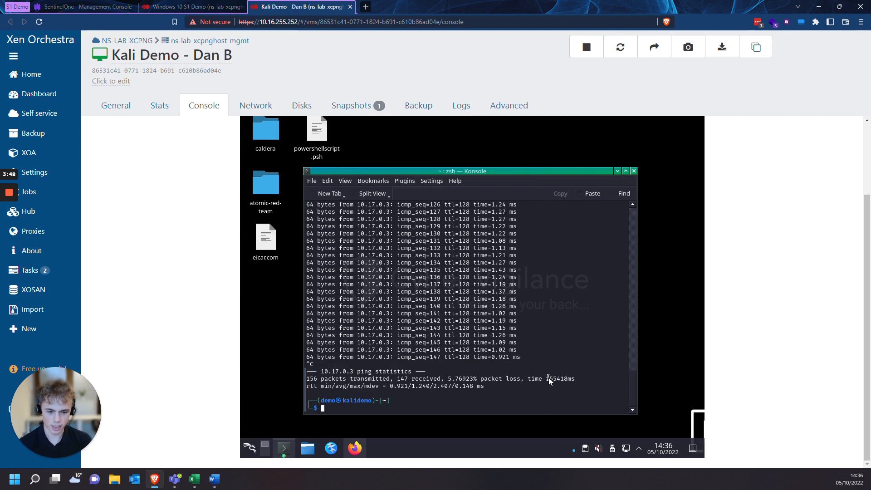
mouse_move(200, 189)
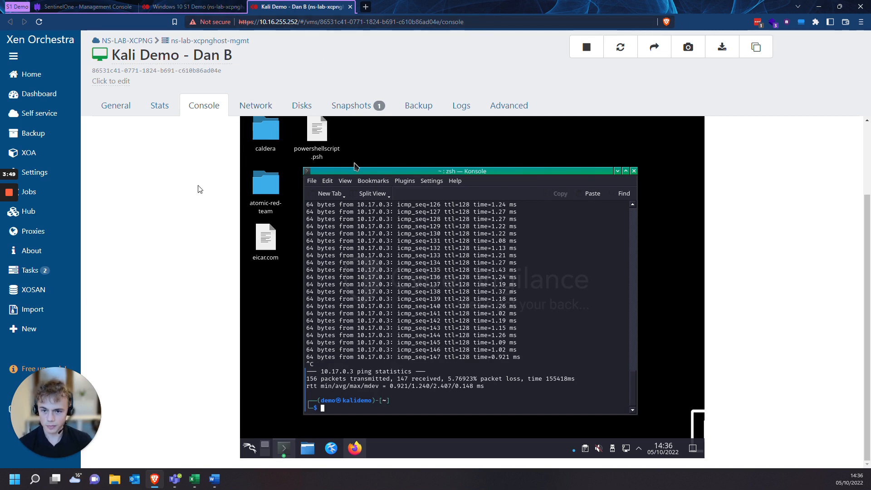